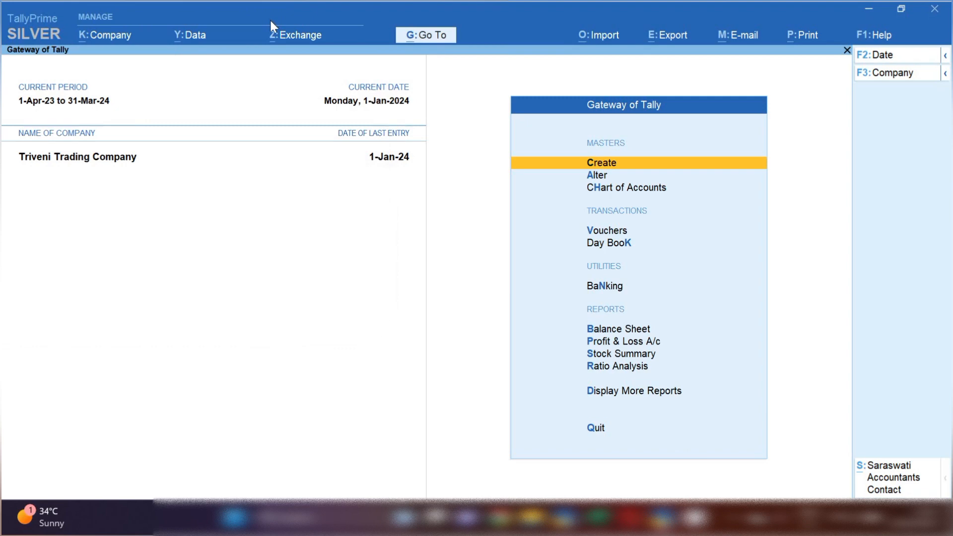
pyautogui.moveTo(267, 260)
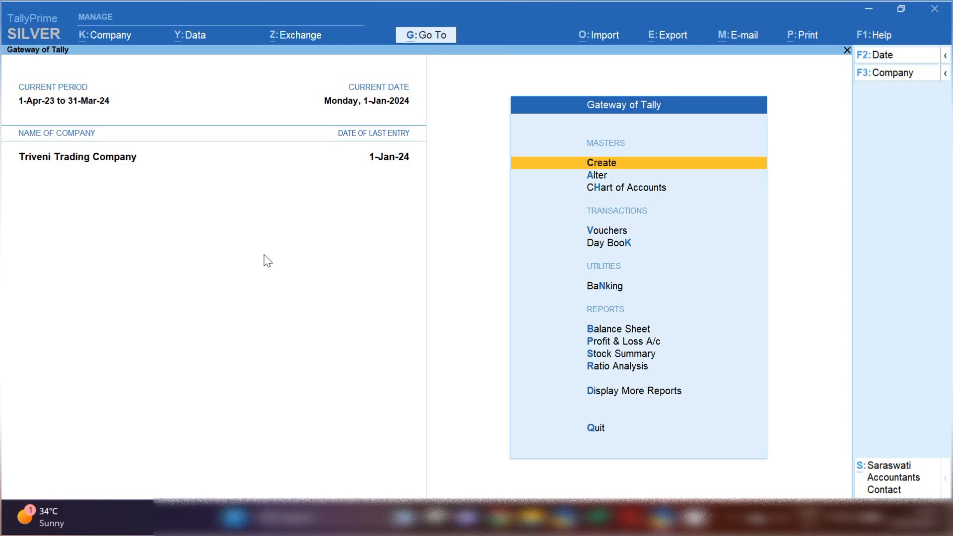
# Enter 'Sbi' in Name of Ledger and select the Sbi Bank ledger
pyautogui.click(634, 391)
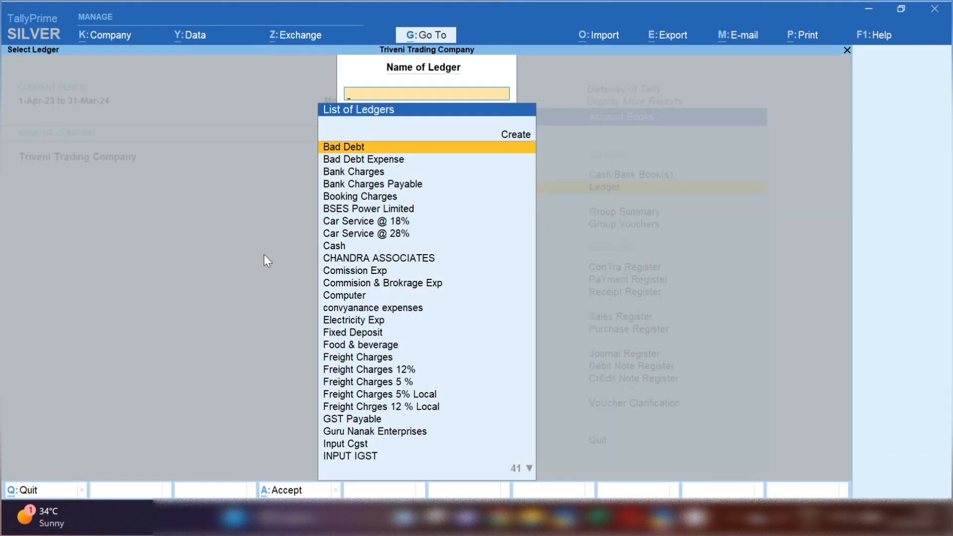
pyautogui.write('S')
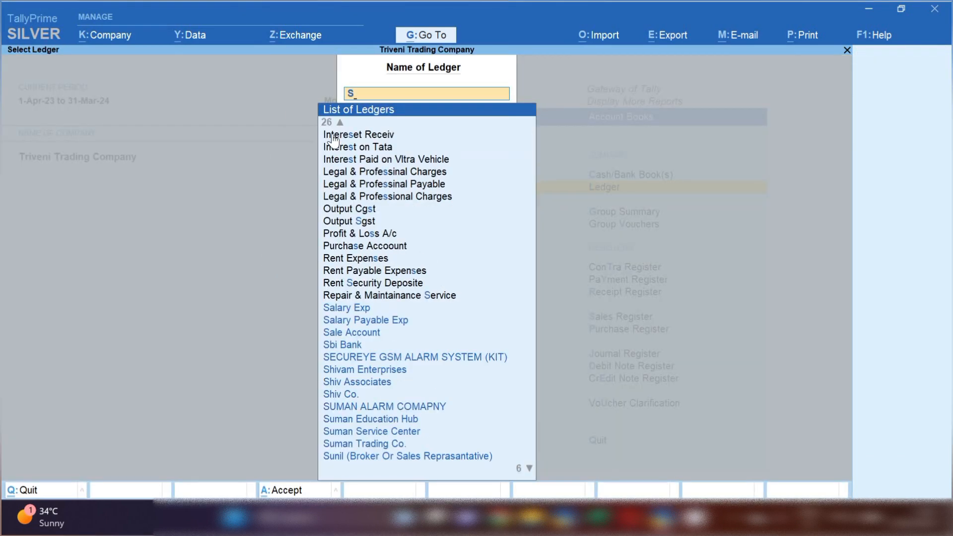
pyautogui.write('bi')
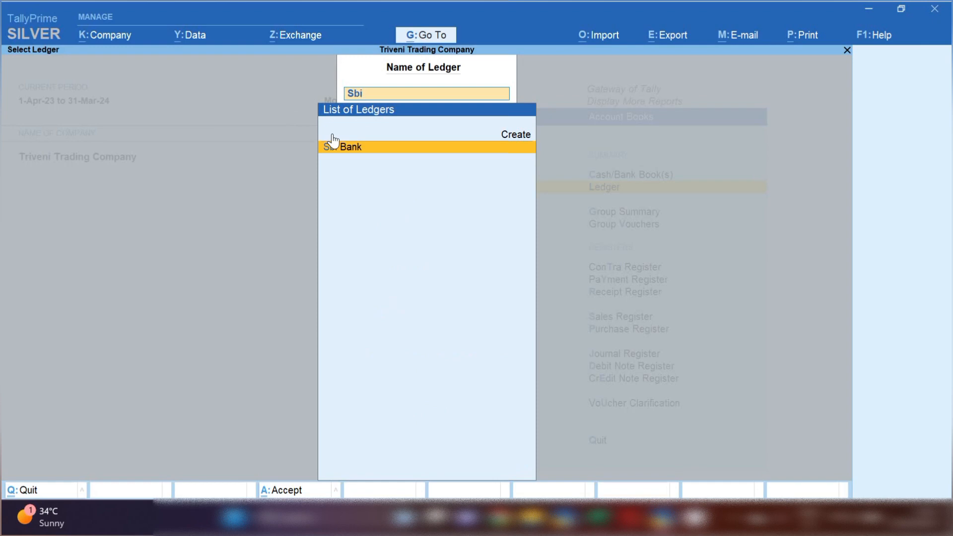
pyautogui.click(348, 147)
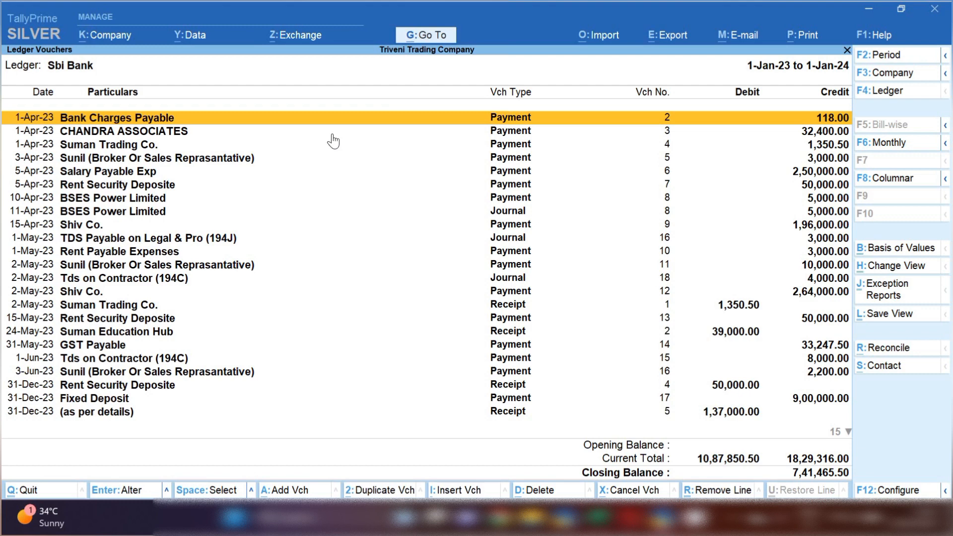
pyautogui.moveTo(699, 135)
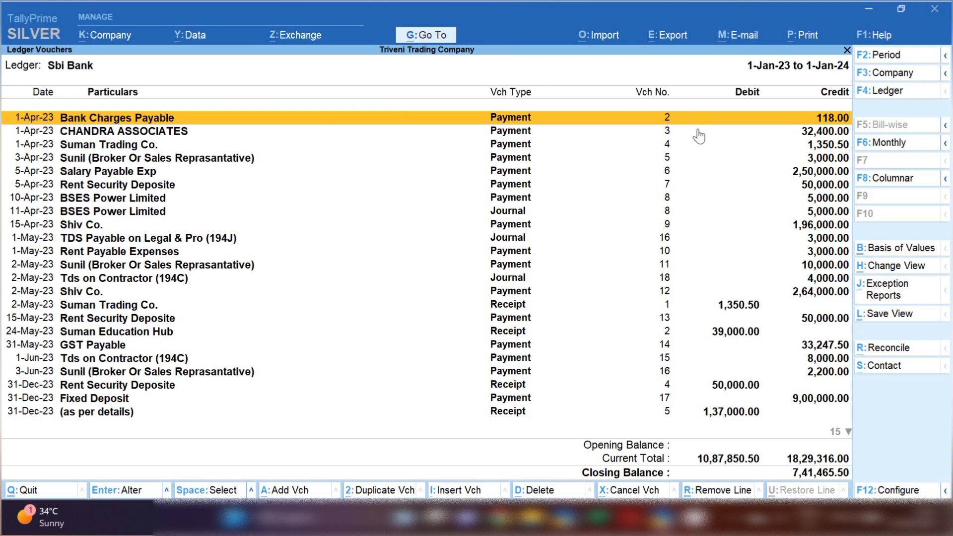
pyautogui.moveTo(695, 197)
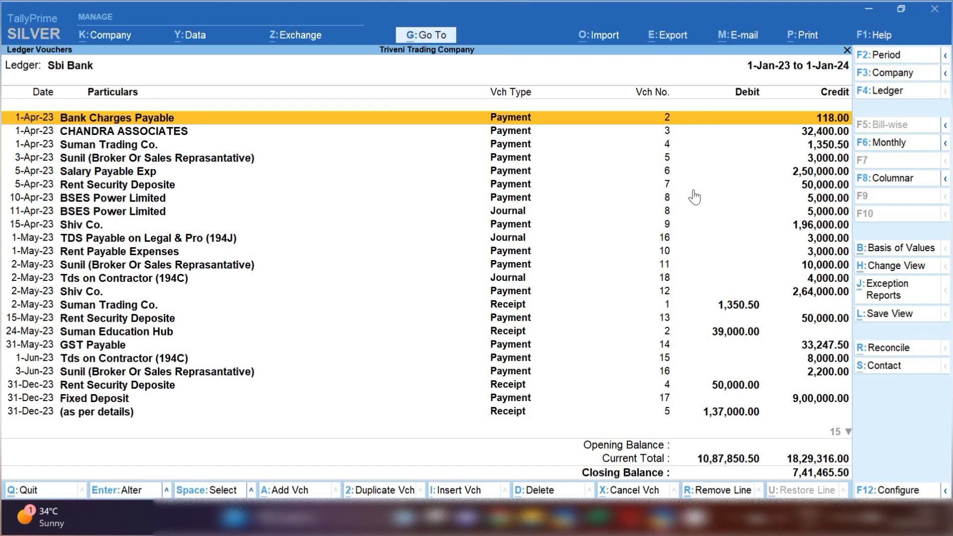
pyautogui.moveTo(681, 167)
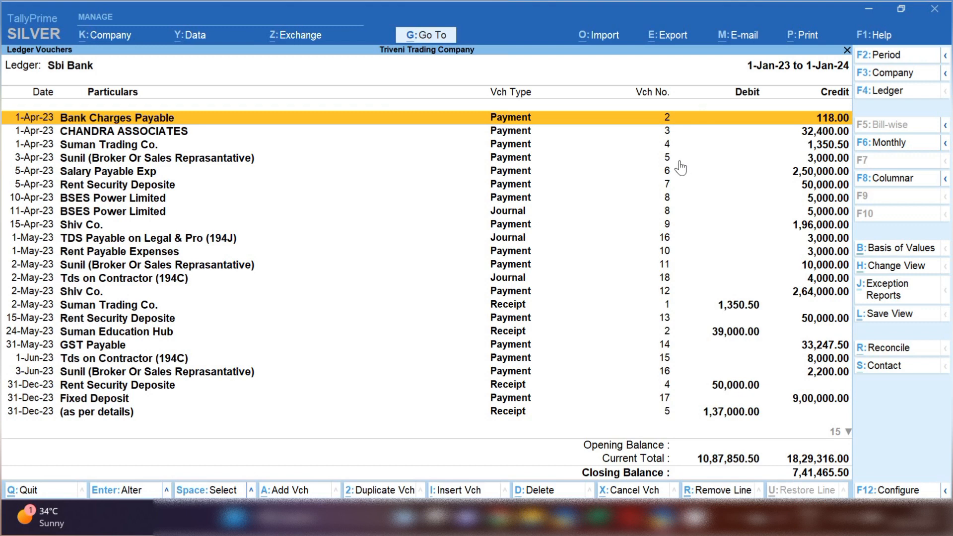
# Start an export of the current on-screen Sbi Bank ledger report
pyautogui.click(668, 34)
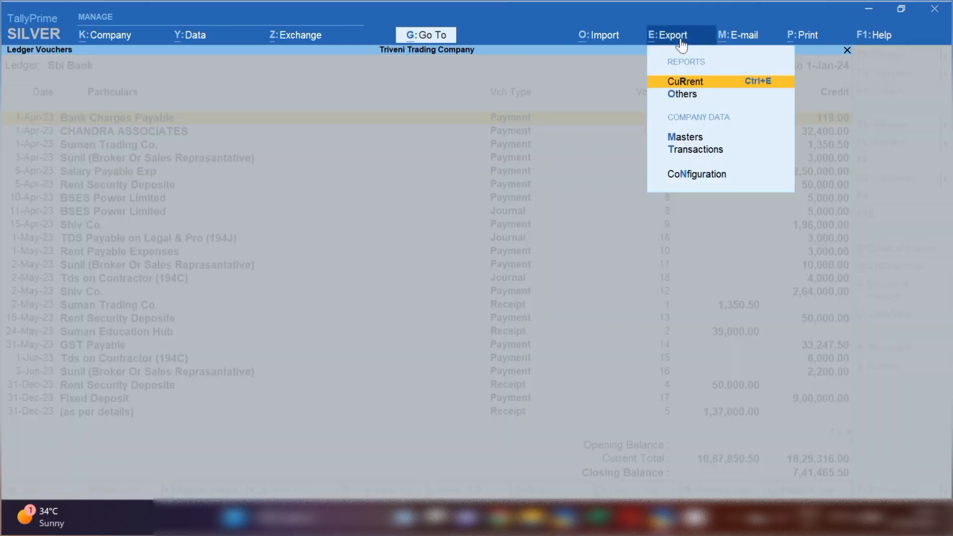
pyautogui.click(686, 80)
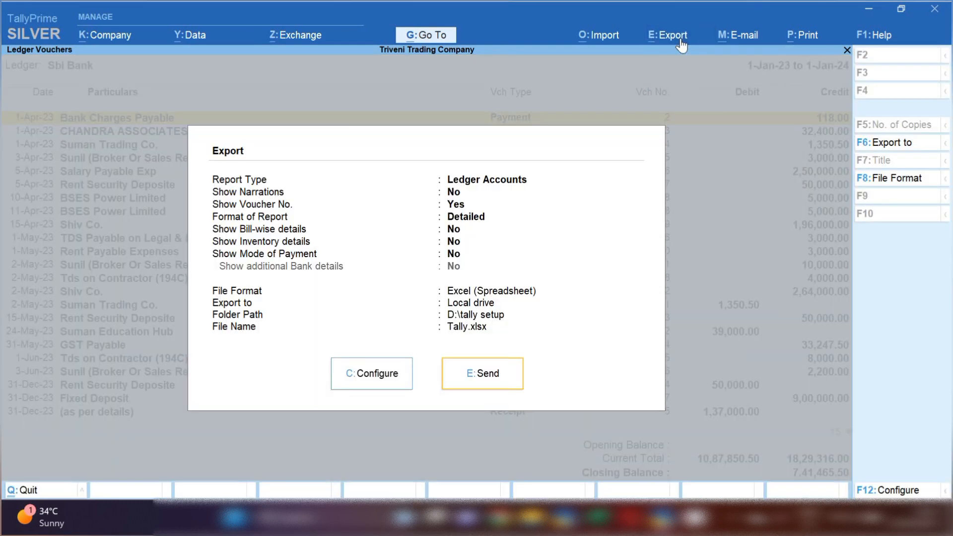
pyautogui.moveTo(389, 299)
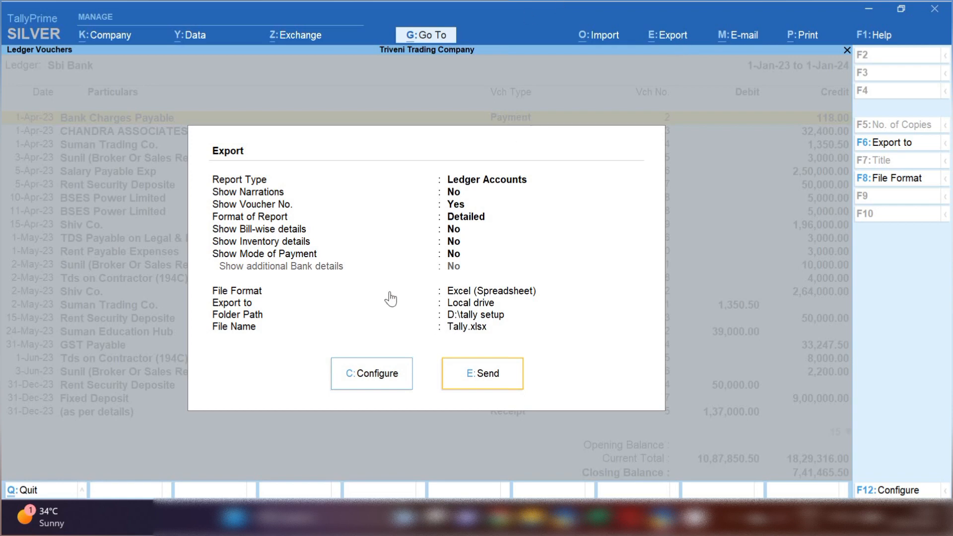
pyautogui.moveTo(472, 312)
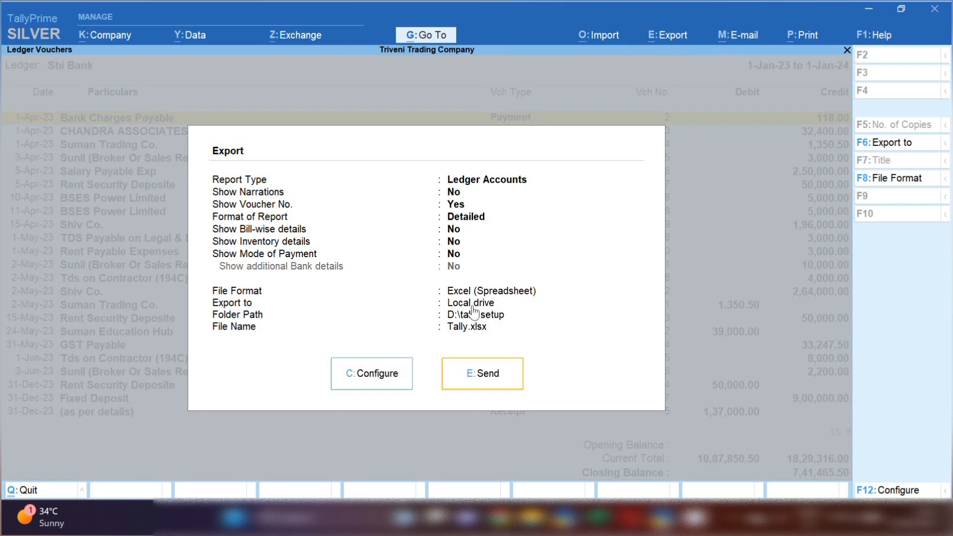
pyautogui.moveTo(465, 298)
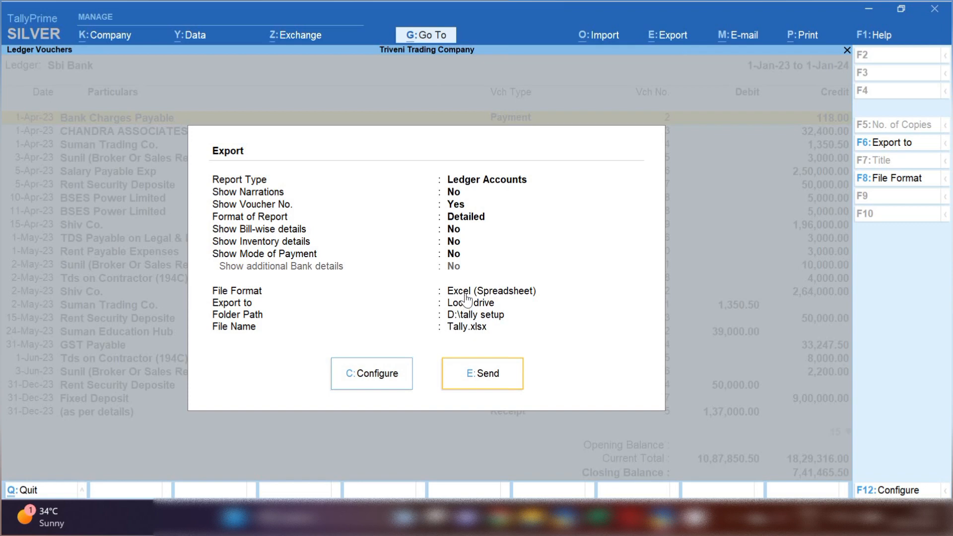
pyautogui.moveTo(467, 296)
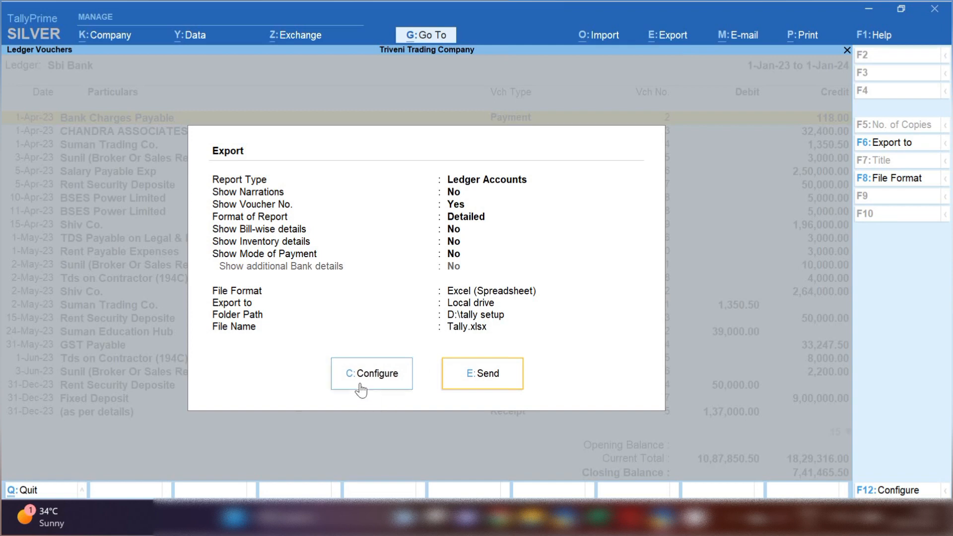
pyautogui.click(371, 373)
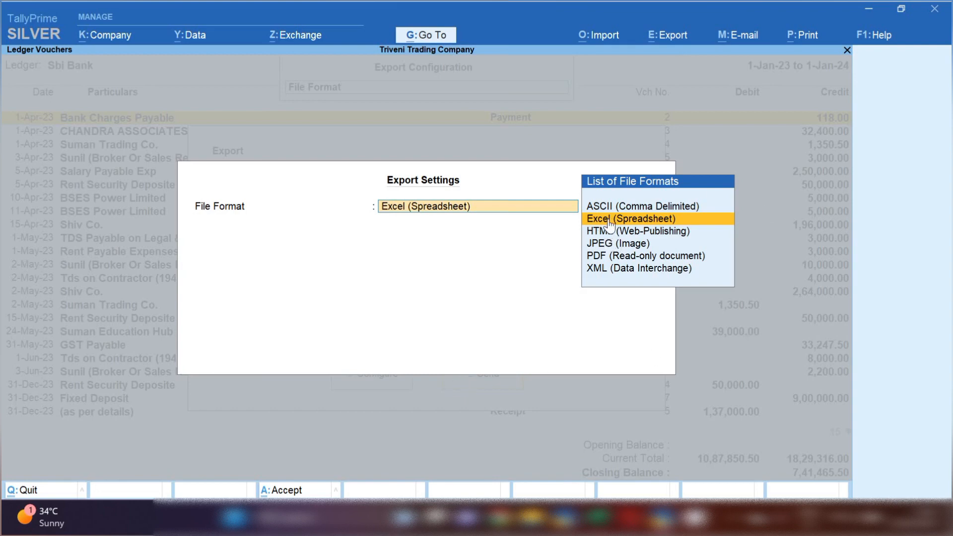
pyautogui.click(630, 218)
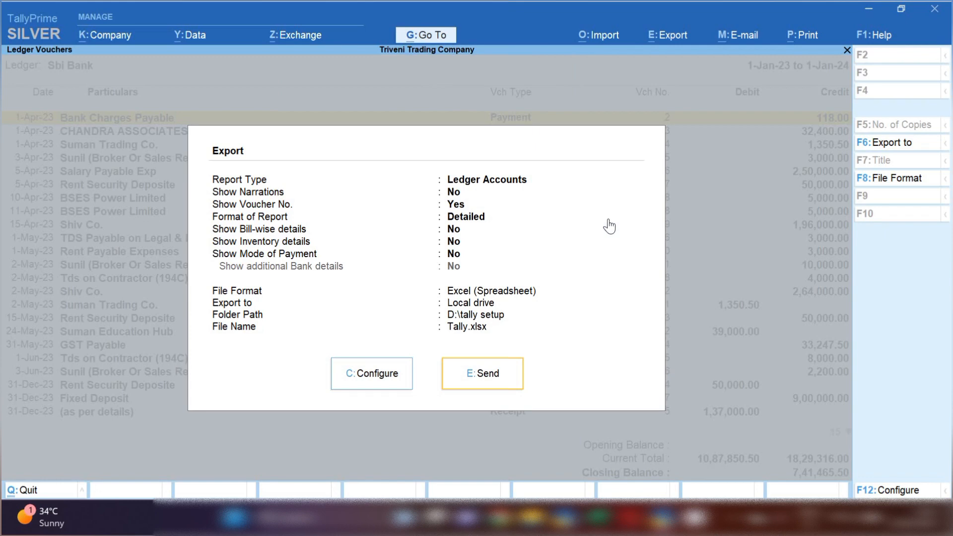
pyautogui.moveTo(499, 380)
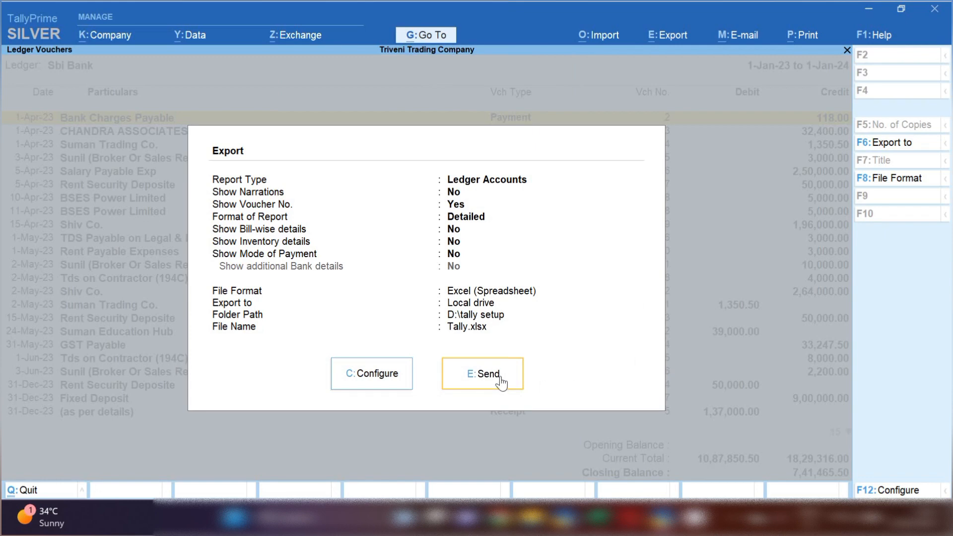
pyautogui.click(483, 374)
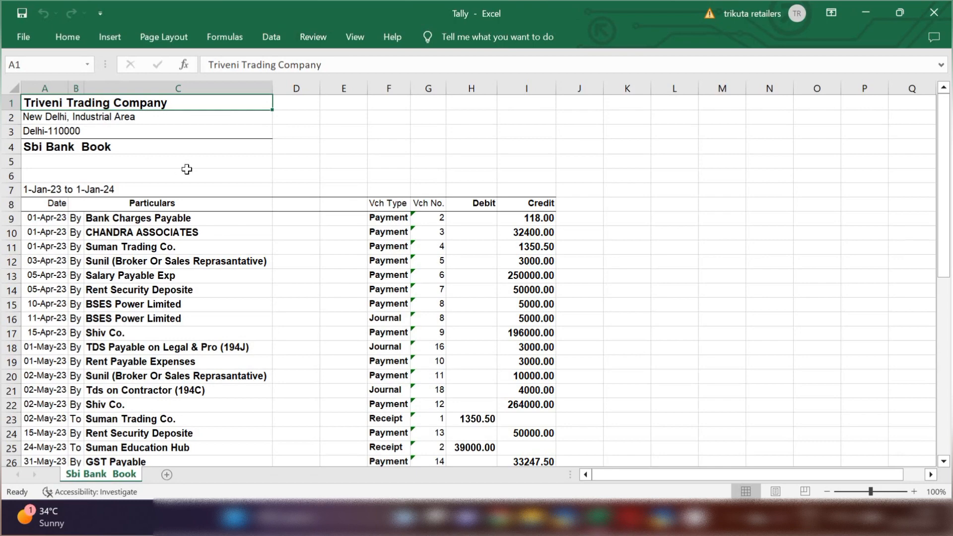
pyautogui.scroll(-3)
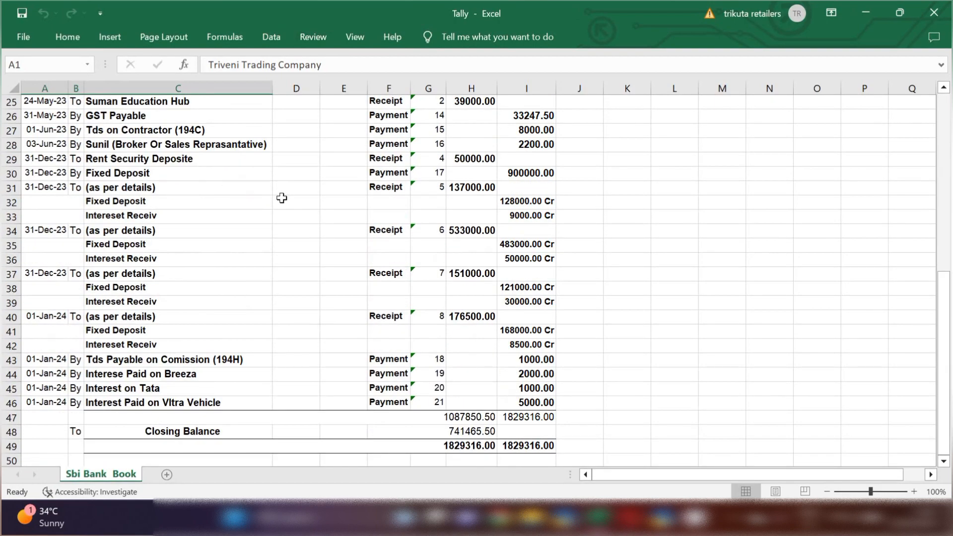
pyautogui.scroll(3)
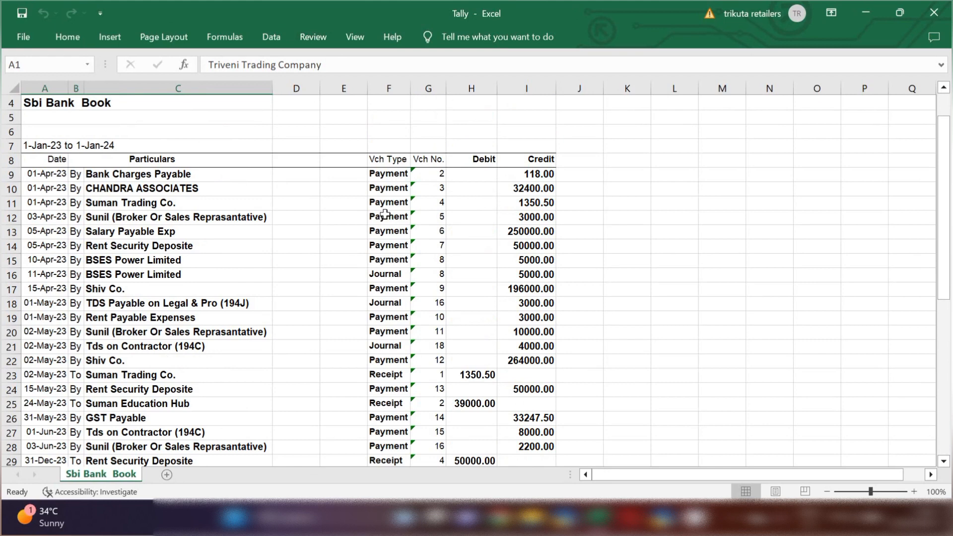
pyautogui.moveTo(388, 200)
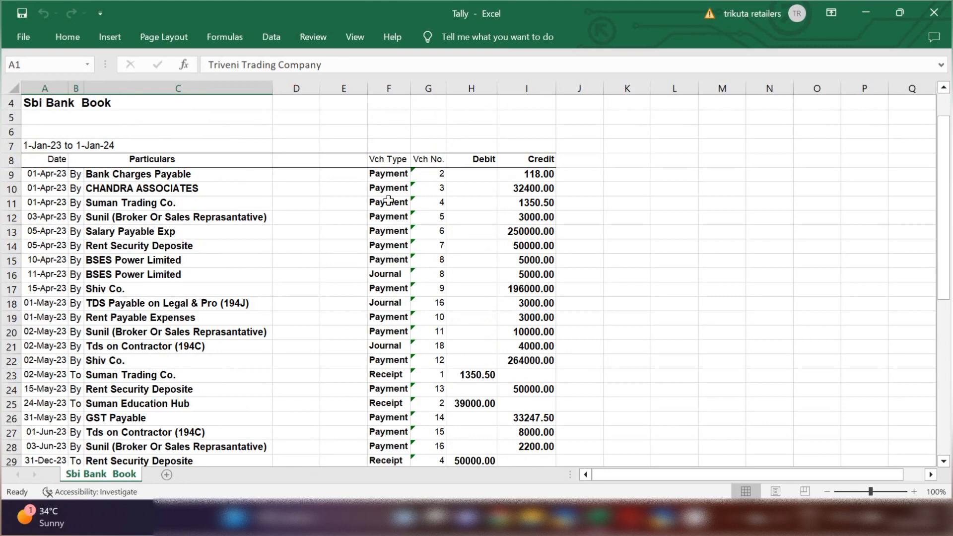
pyautogui.moveTo(506, 207)
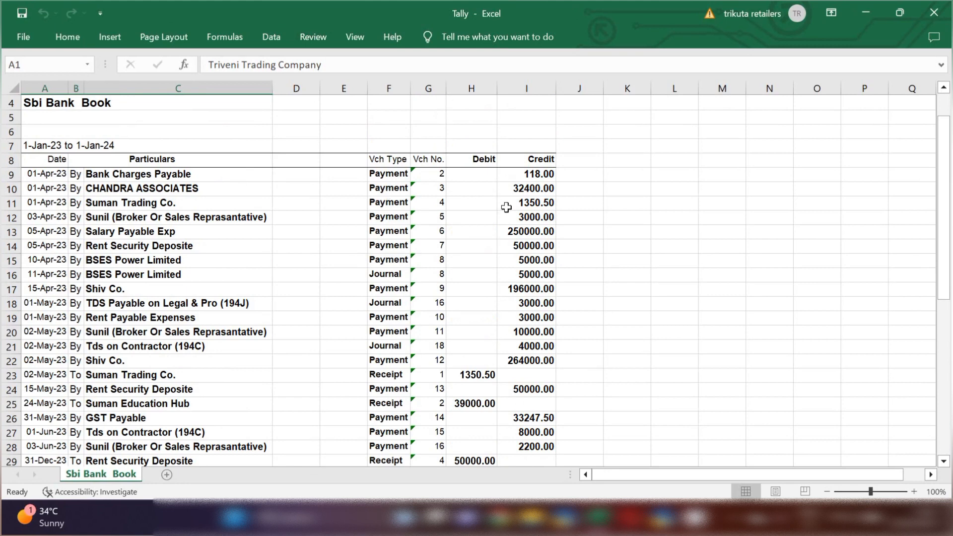